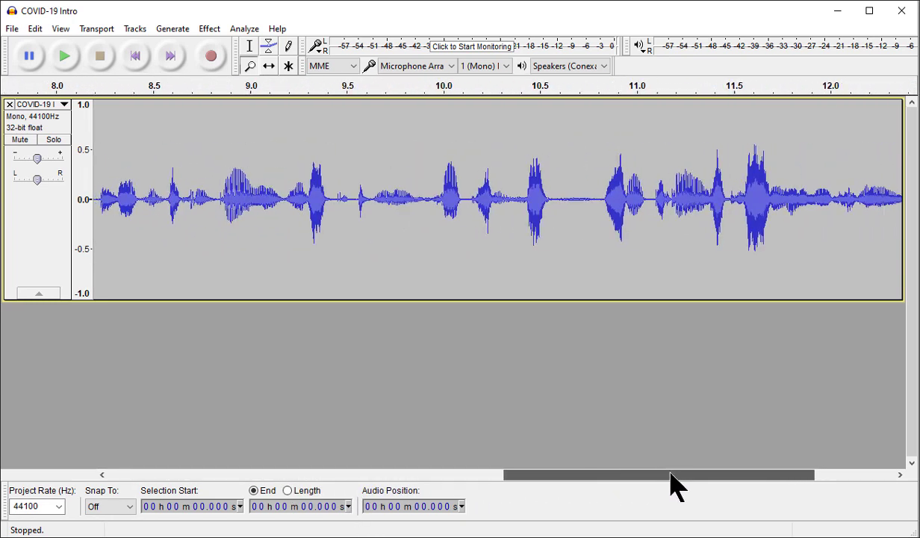
- Review the Export dialog from the File menu and dismiss it without exporting
drag(657, 475, 471, 475)
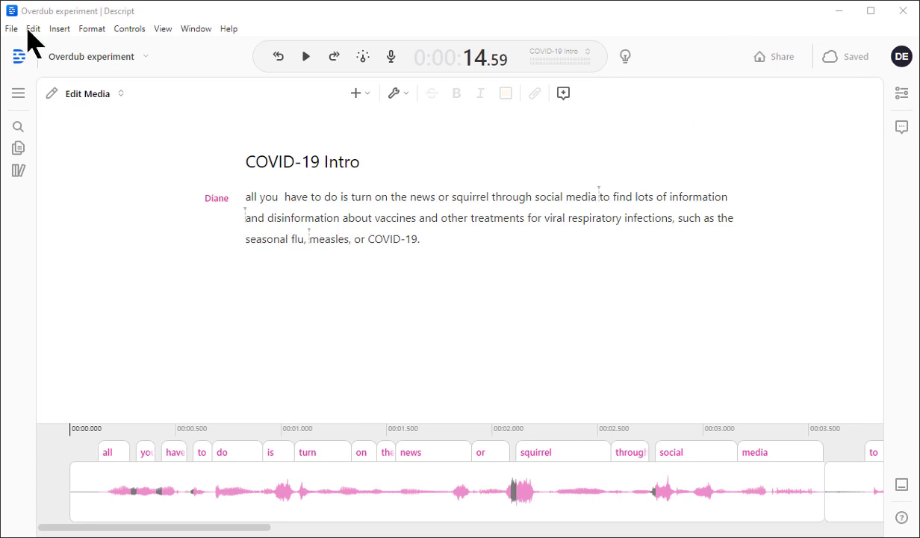
click(12, 29)
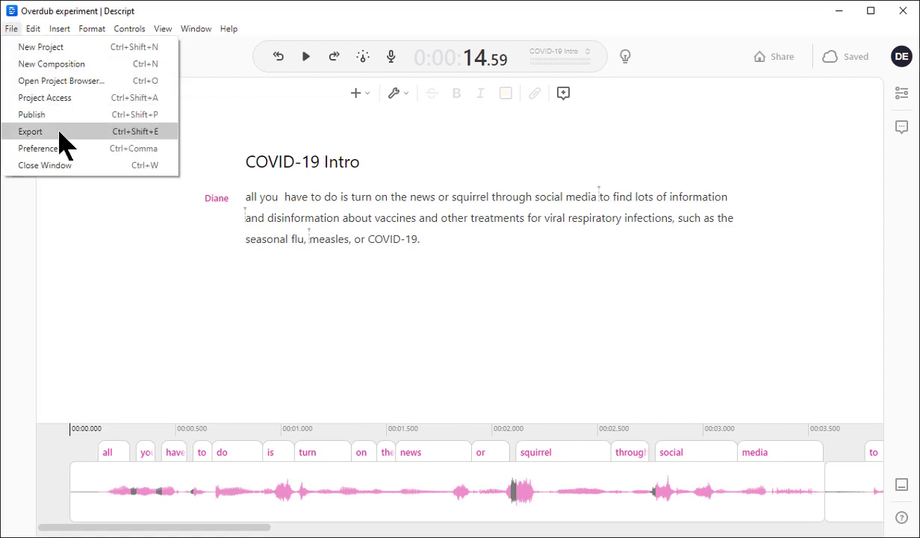
click(30, 132)
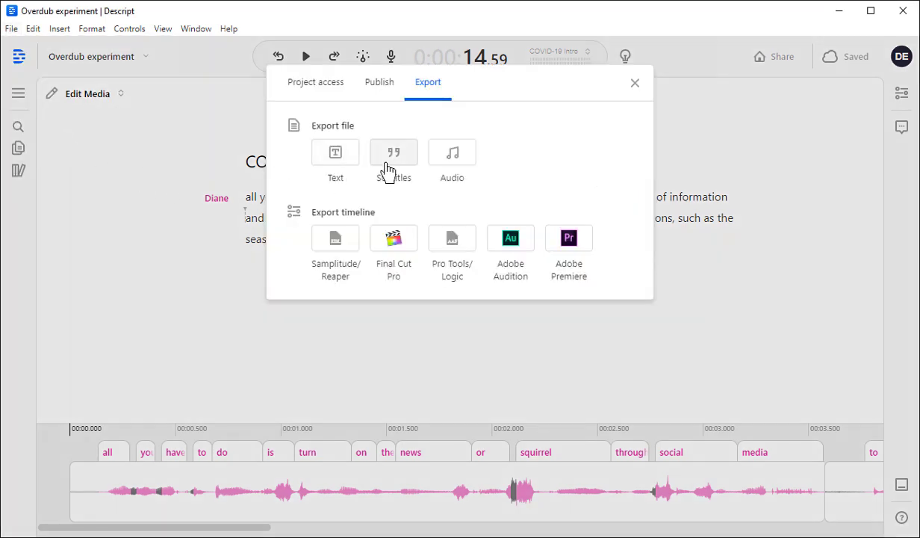
click(633, 83)
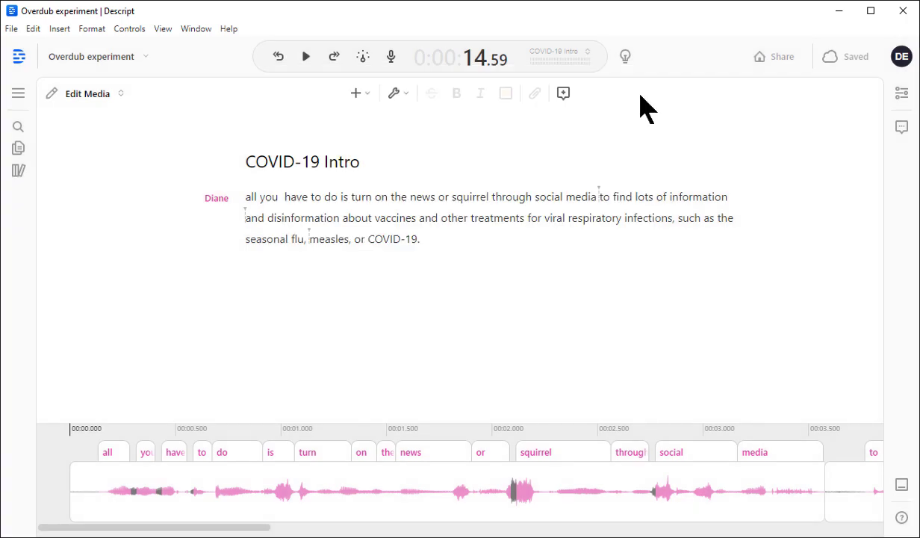
mouse_move(699, 113)
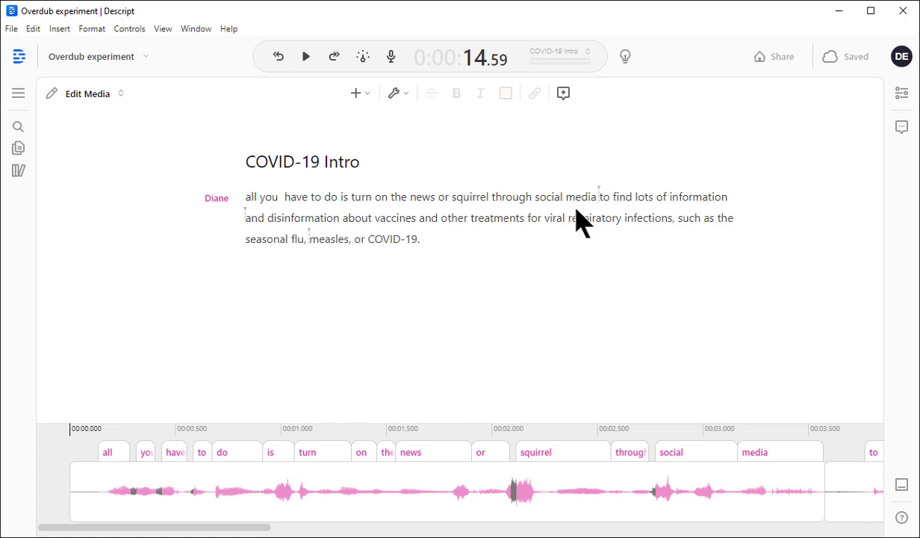
- Play the narration from 'other treatments' through to the end
click(470, 218)
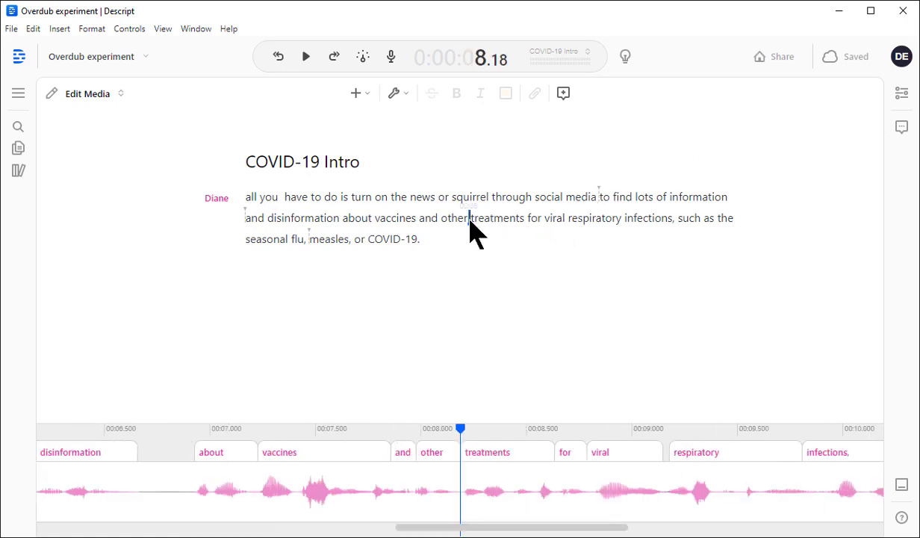
click(305, 57)
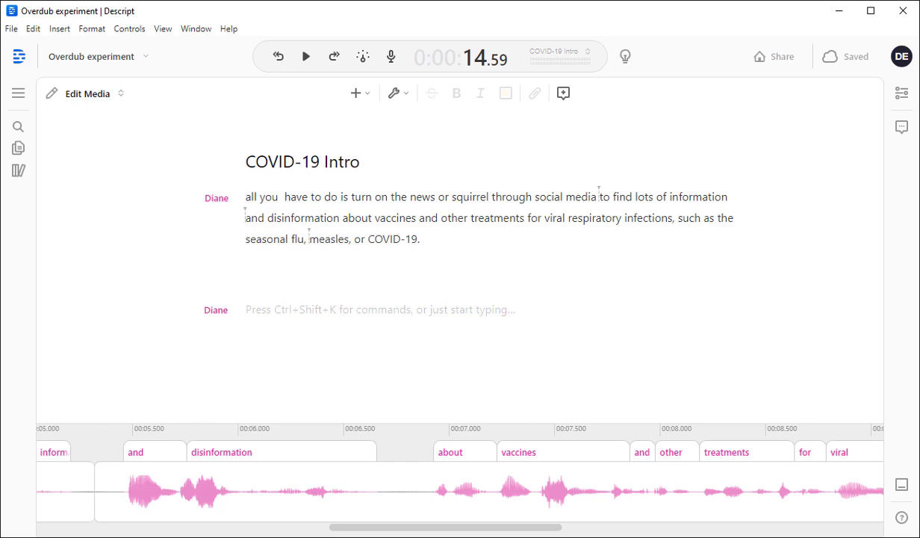
- Select the phrase 'the seasonal flu, measles, or' and play it back
click(246, 309)
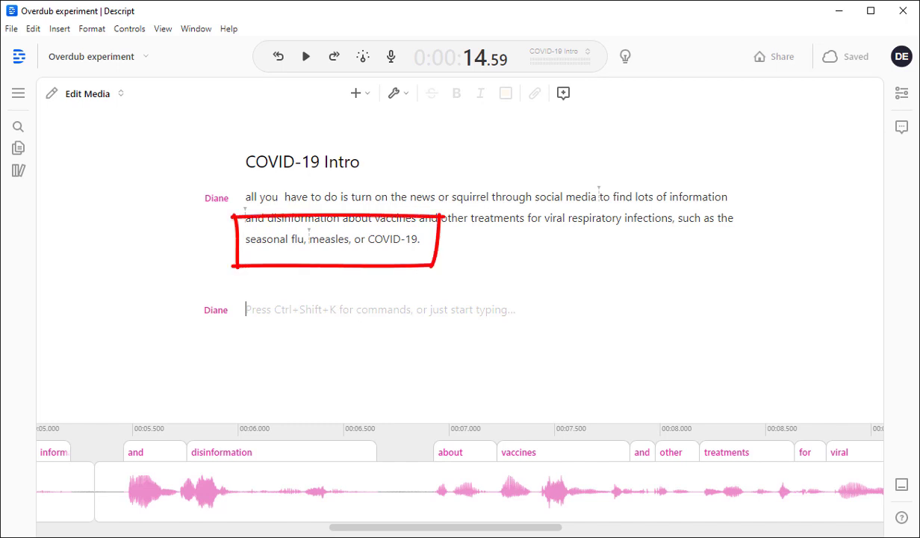
mouse_move(673, 227)
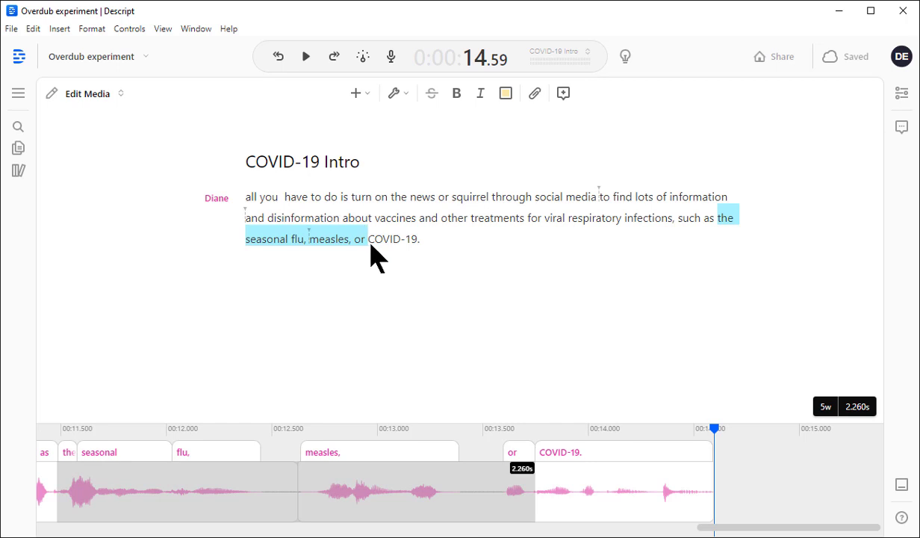
key(Delete)
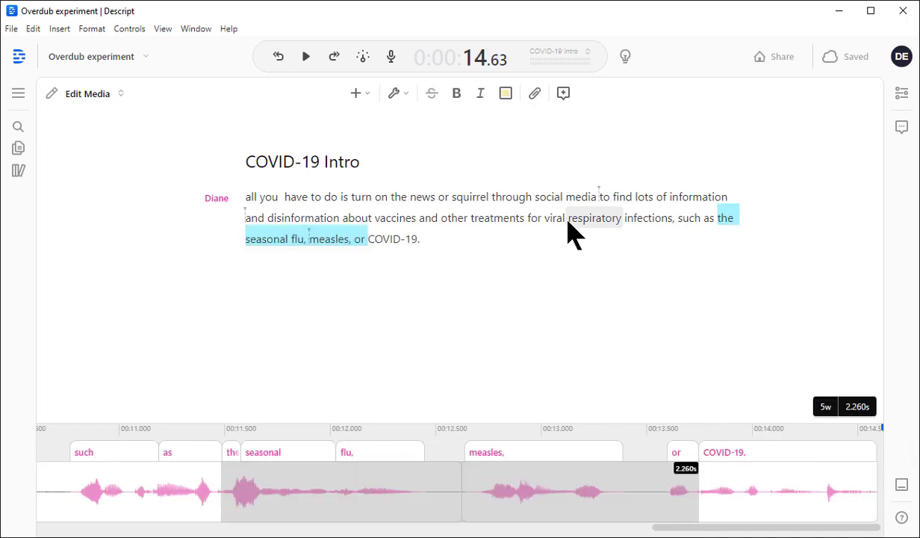
mouse_move(329, 261)
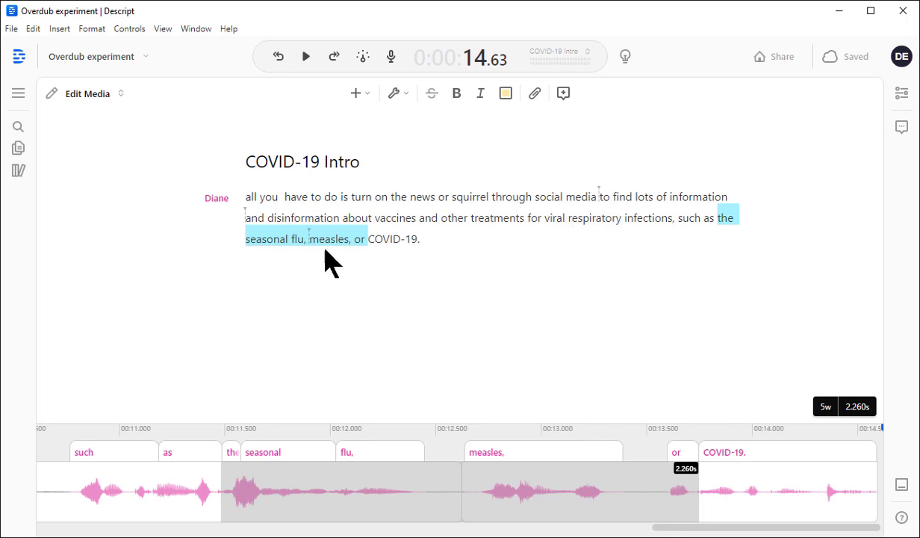
- Remove 'seasonal' so it reads 'the flu, measles, or COVID-19' and play the result
click(266, 238)
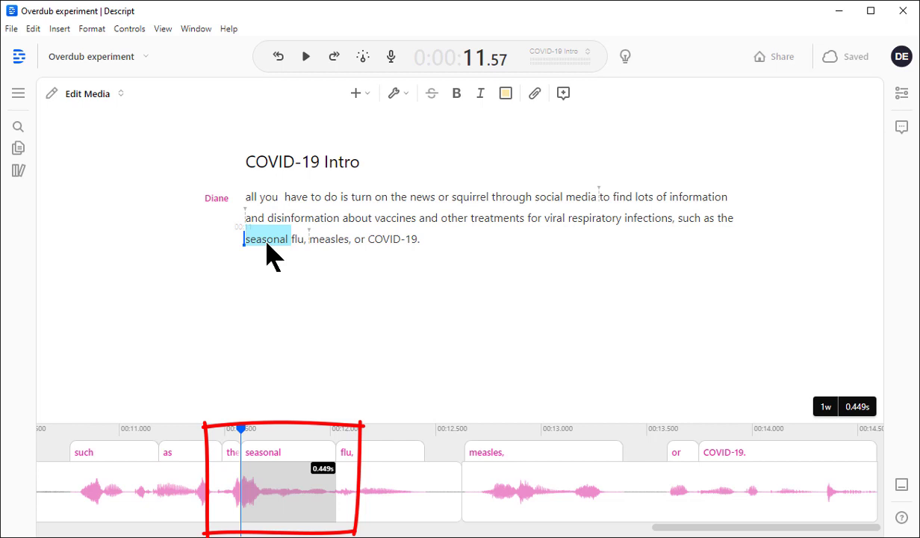
key(Delete)
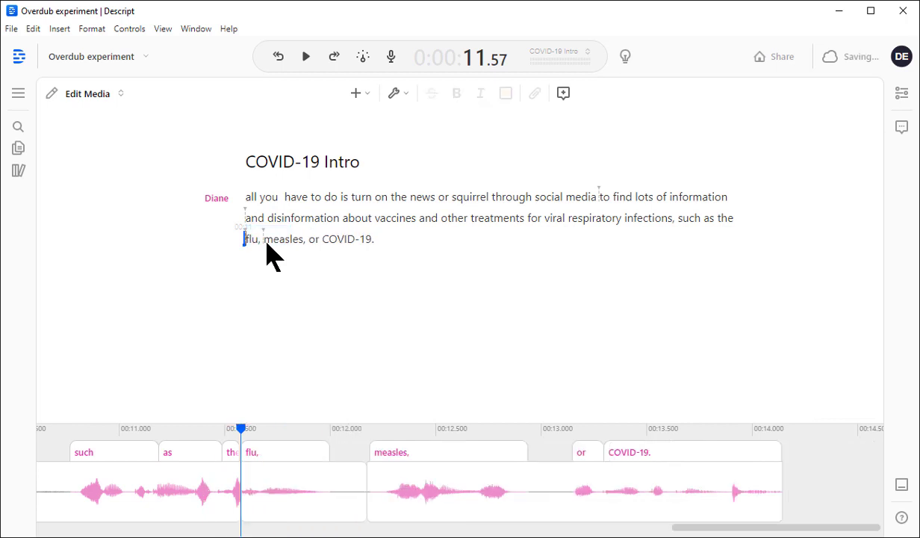
click(305, 56)
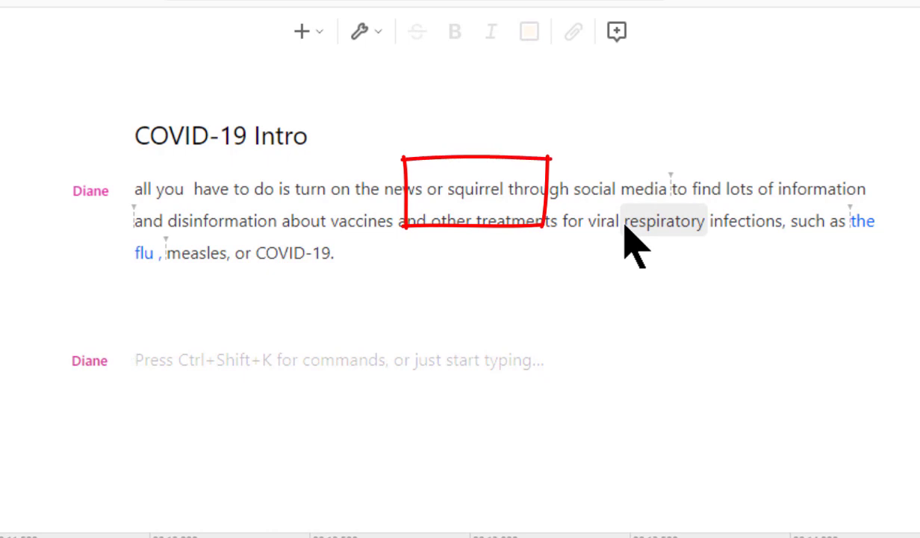
click(135, 358)
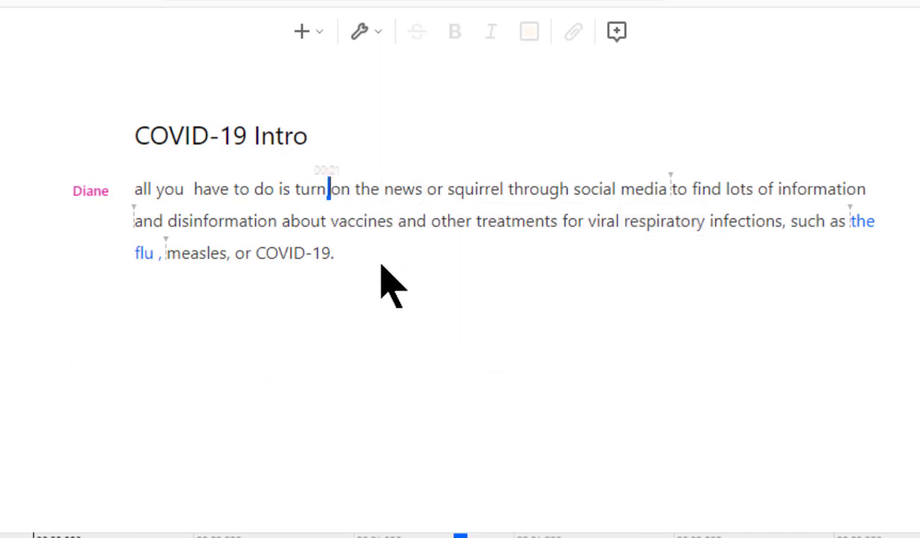
double_click(594, 188)
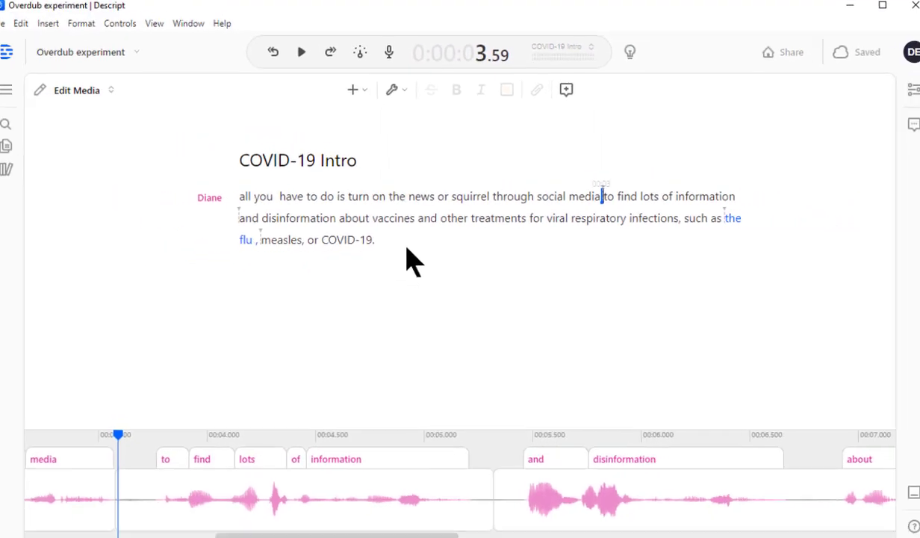
- Overdub 'squirrel' with generated 'scroll' so it reads 'news or scroll through social media'
double_click(481, 198)
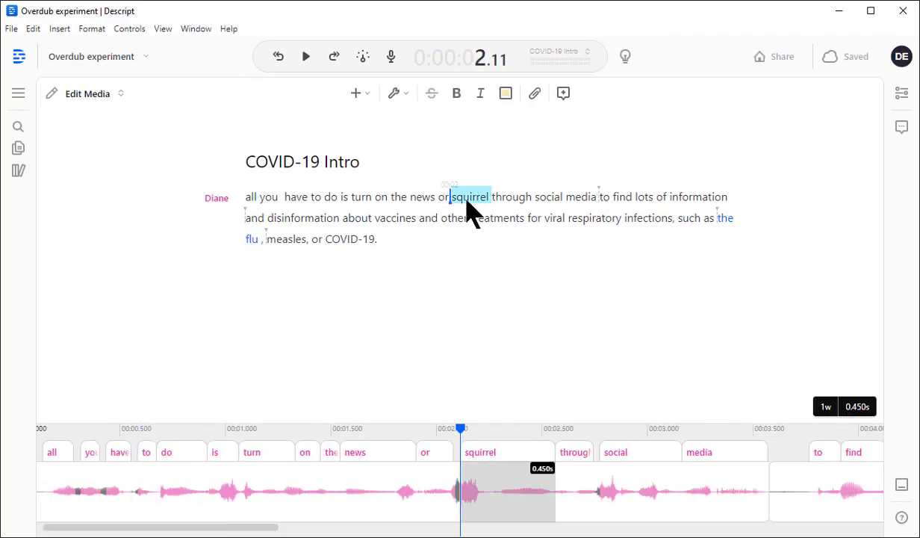
click(60, 28)
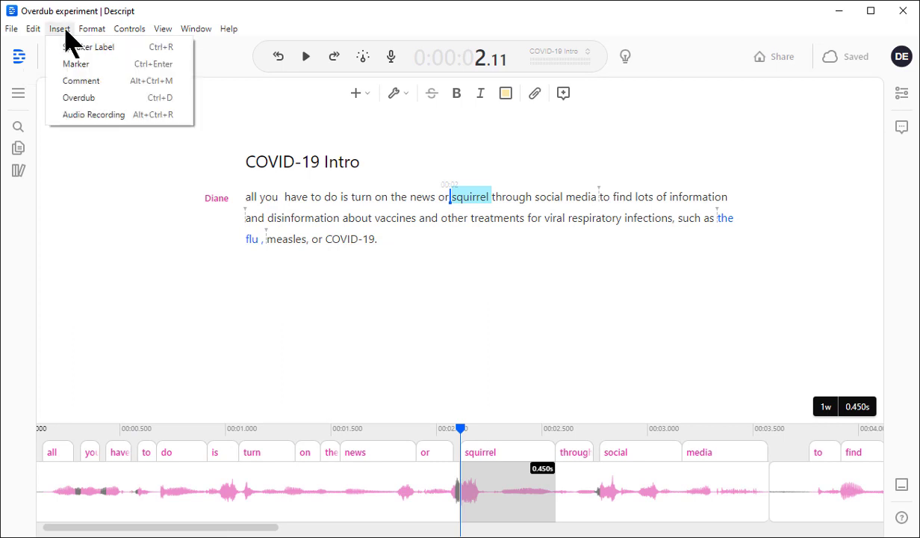
click(78, 97)
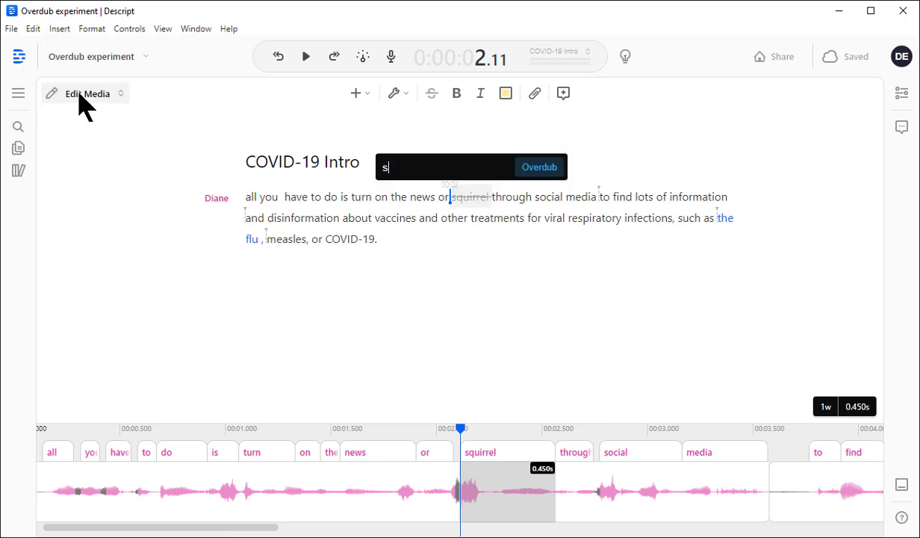
text(croll)
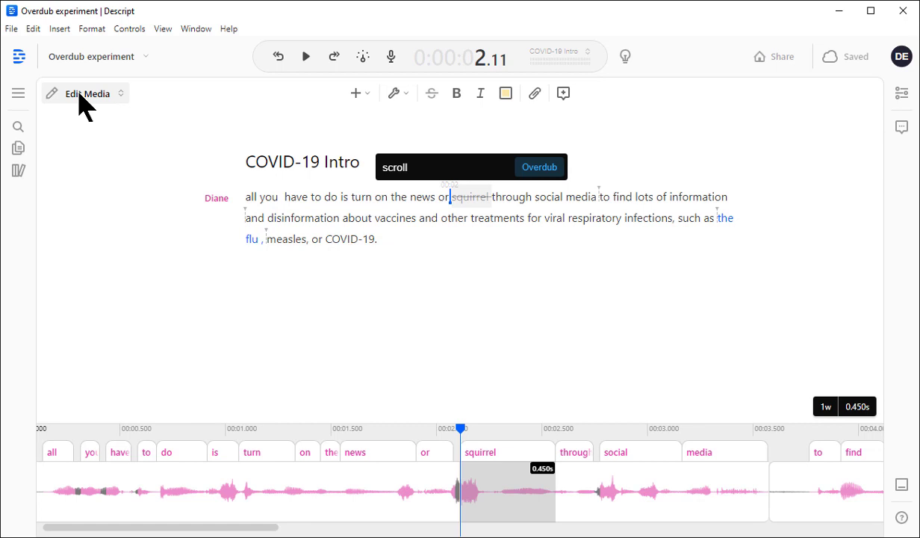
click(539, 168)
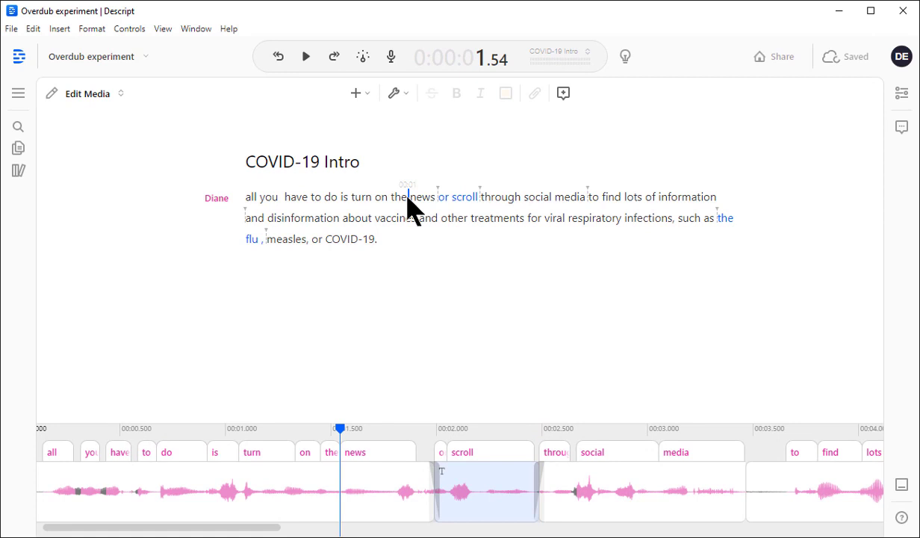
- Play the patched phrase, then switch to the Conversation composition with Nancy and Henry
click(305, 57)
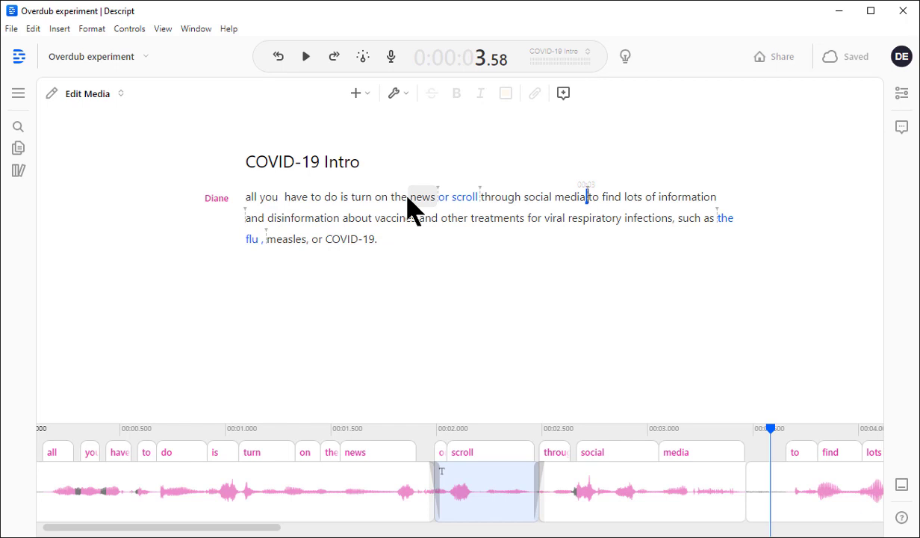
mouse_move(126, 242)
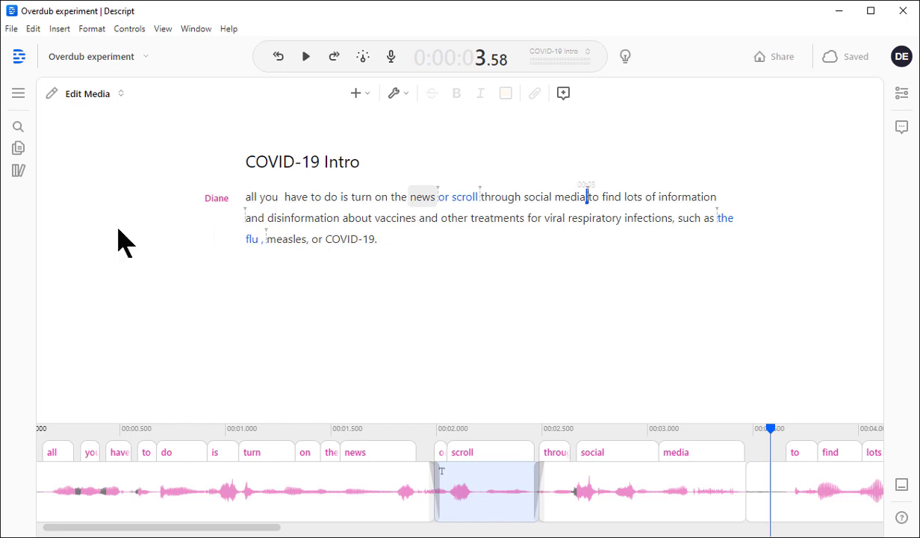
click(18, 93)
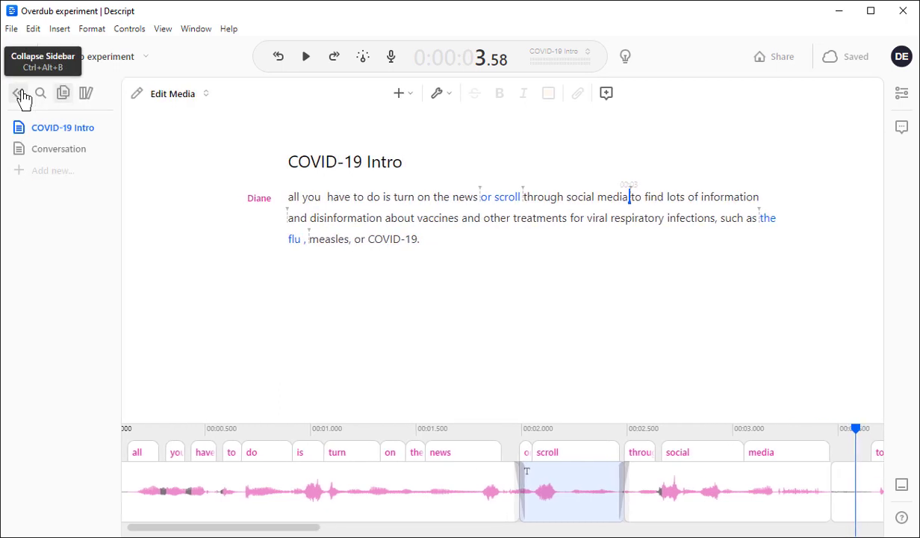
click(57, 149)
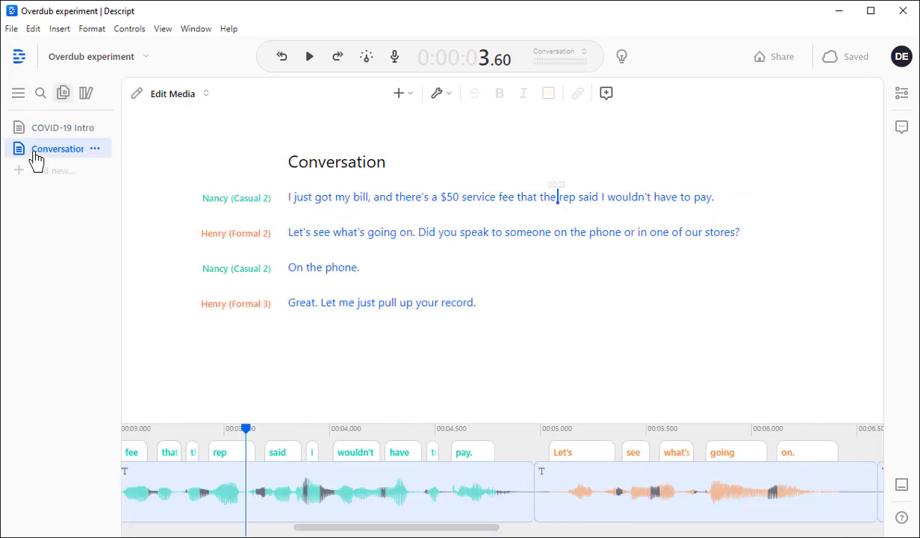